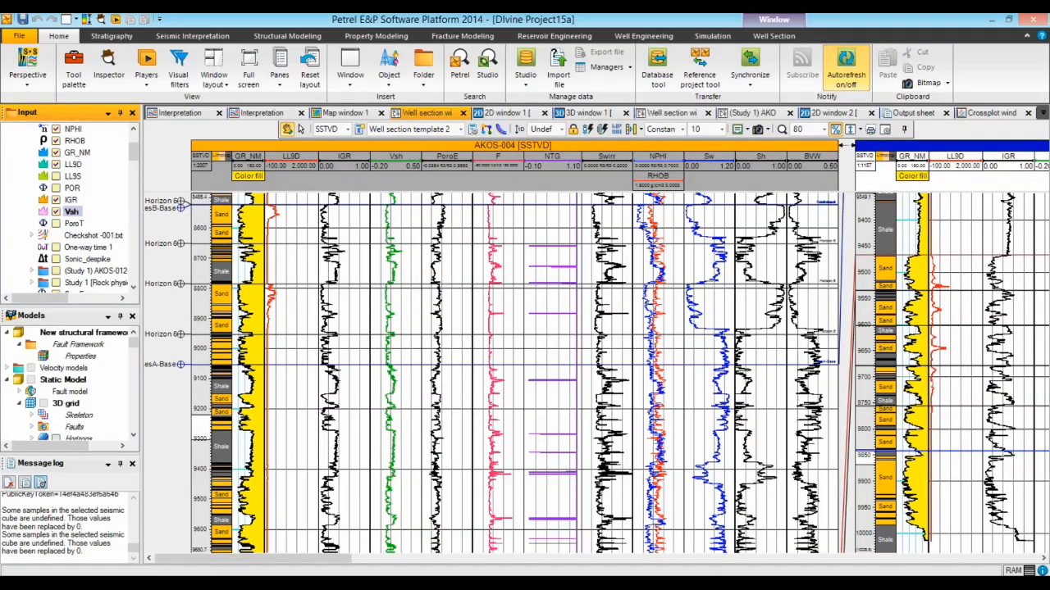
{"action": "mouse_move", "coordinate": [544, 167]}
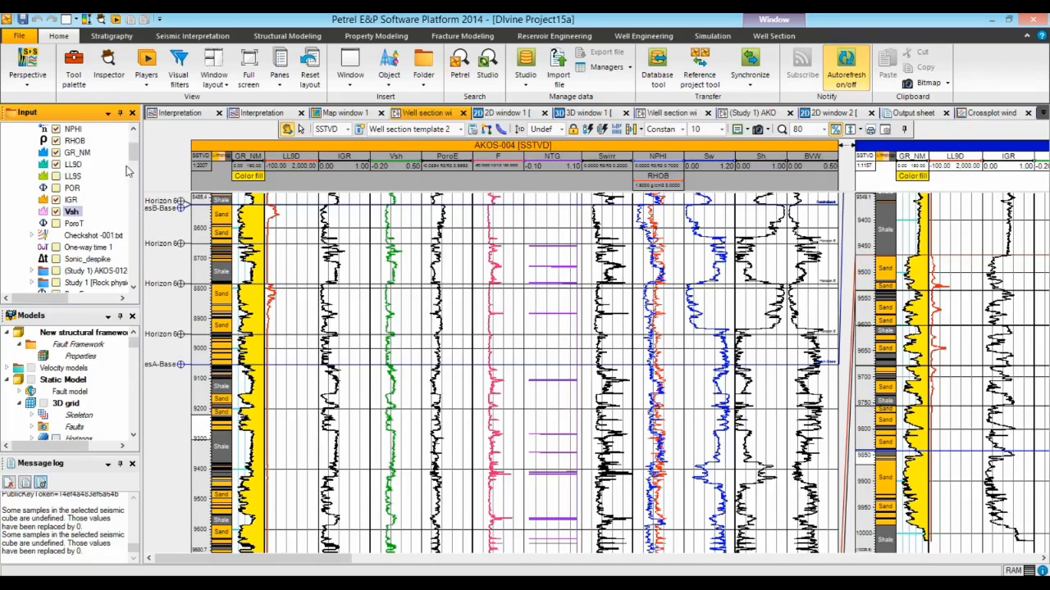
- Create a new crossplot window from the Window menu
{"action": "left_click", "coordinate": [31, 141]}
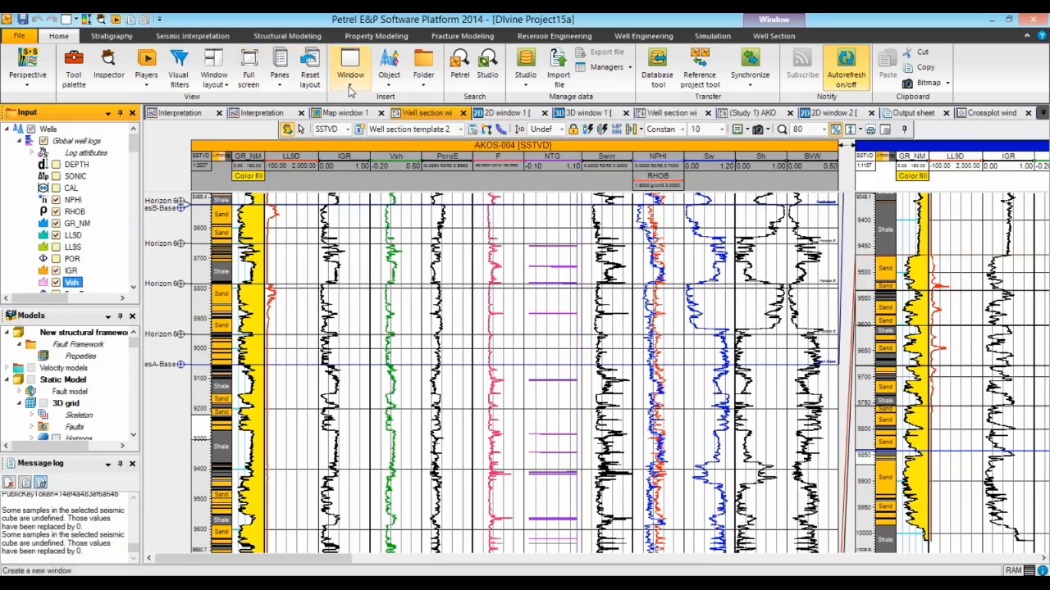
{"action": "left_click", "coordinate": [351, 66]}
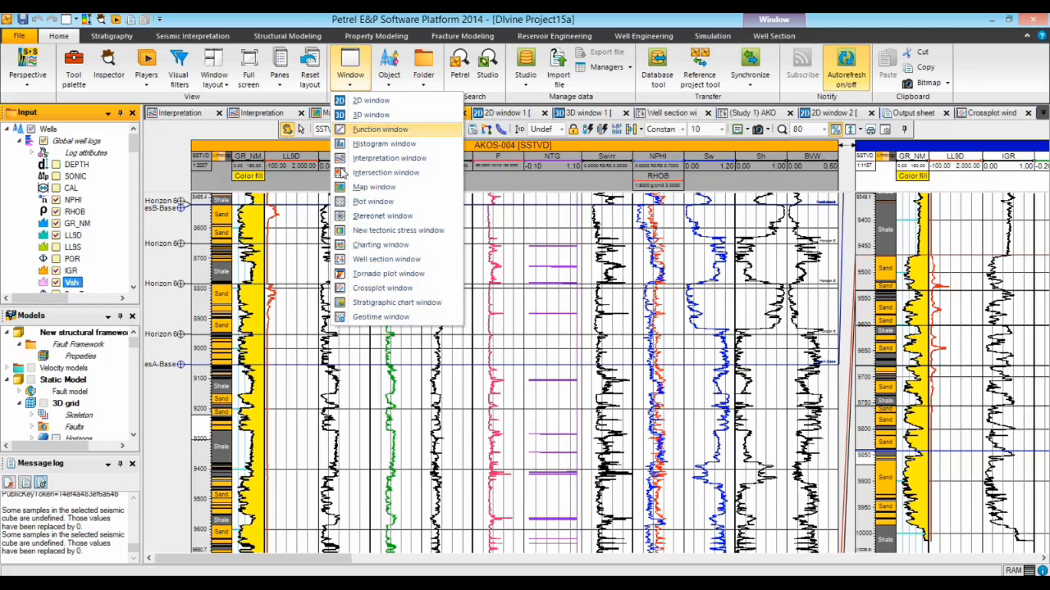
{"action": "left_click", "coordinate": [374, 187]}
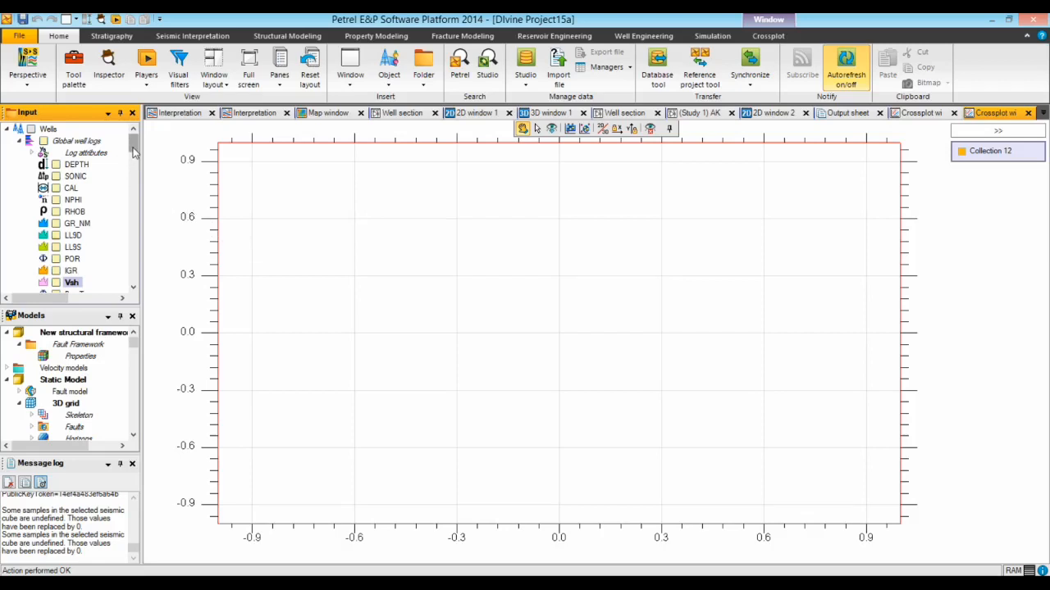
- Plot the SONIC, POR and Vsh logs of well AKOS-009 in the crossplot
{"action": "left_click", "coordinate": [72, 282]}
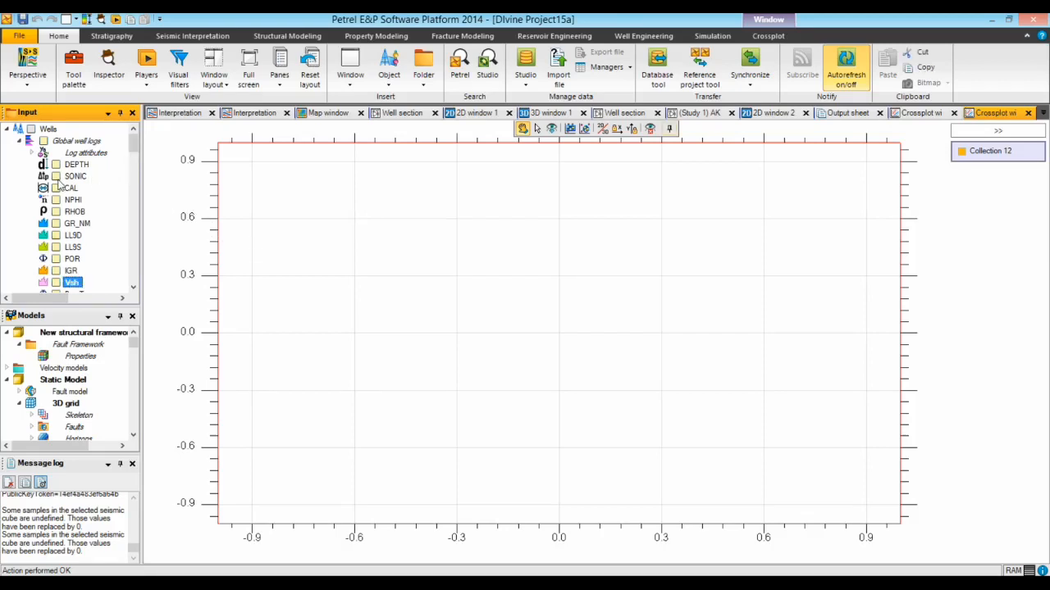
{"action": "left_click", "coordinate": [56, 187]}
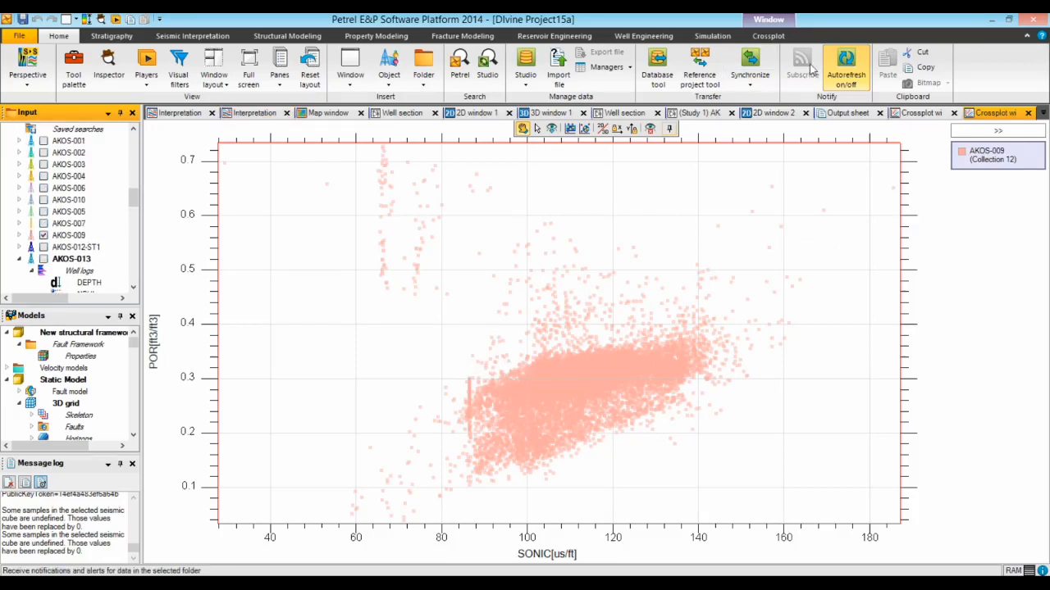
- Set the collection axes to X = POR and Y = SONIC with Z = Vsh
{"action": "left_click", "coordinate": [768, 36]}
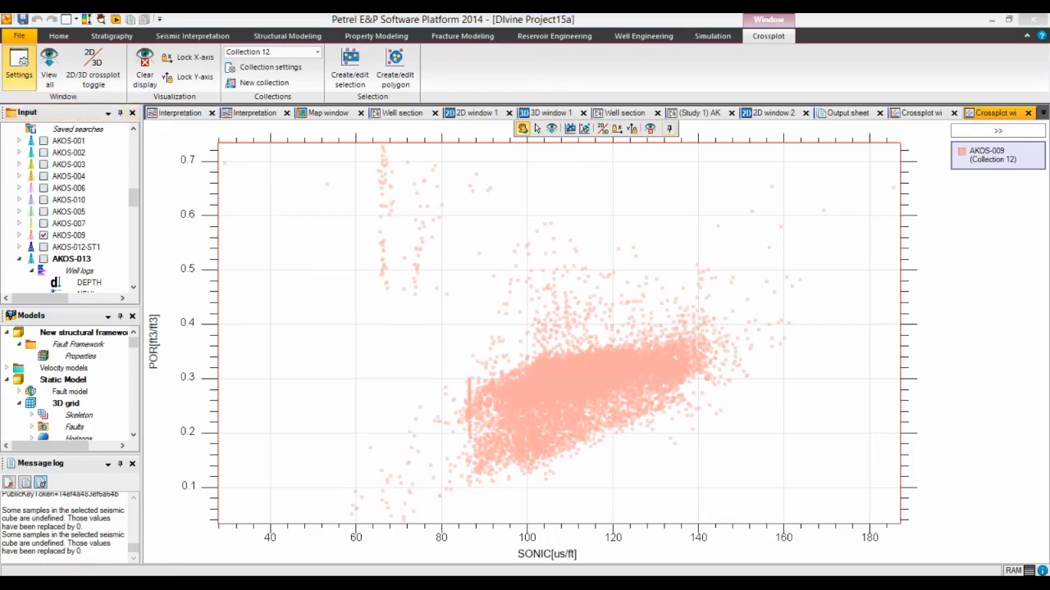
{"action": "left_click", "coordinate": [18, 63]}
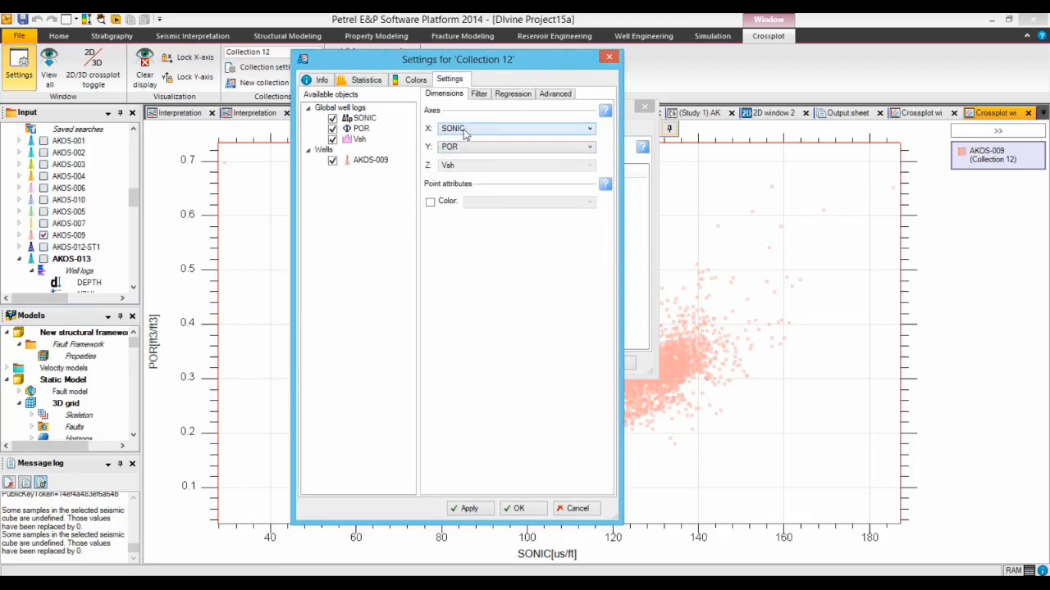
{"action": "mouse_move", "coordinate": [502, 131]}
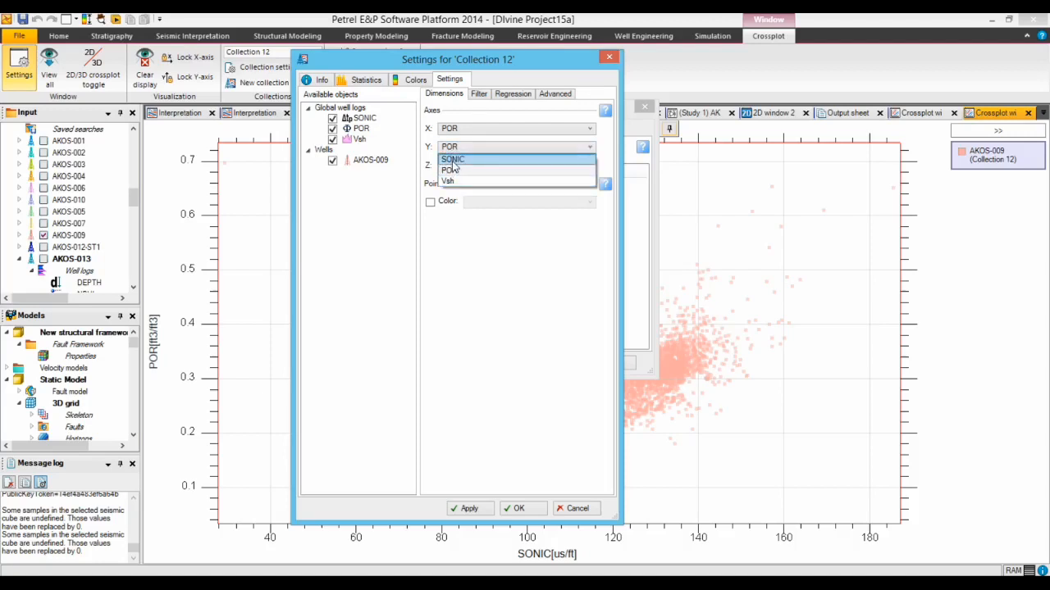
{"action": "left_click", "coordinate": [453, 159]}
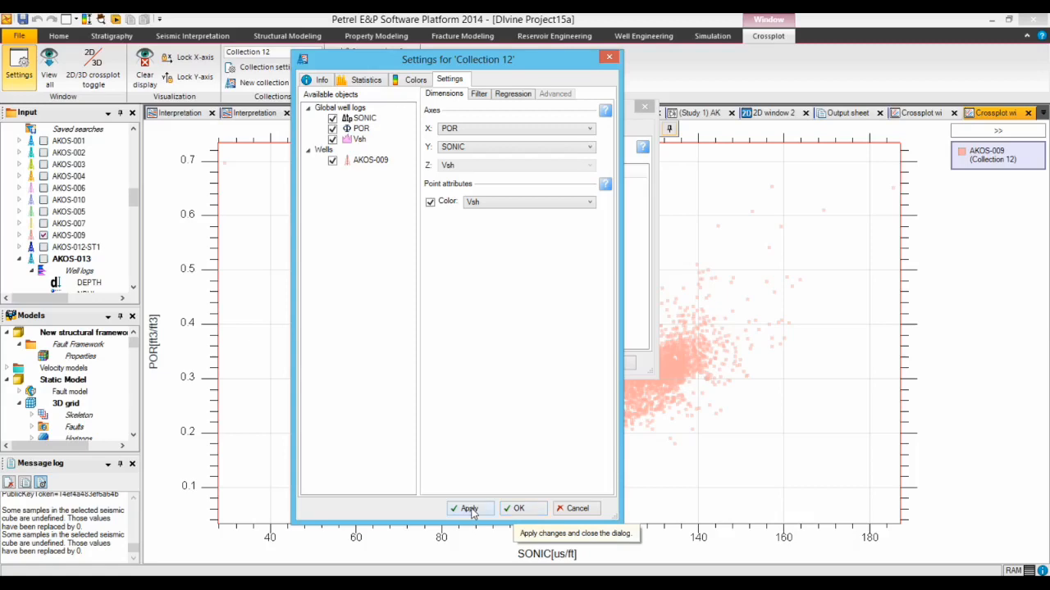
- Apply the Vsh point colouring and confirm the collection and window settings
{"action": "left_click", "coordinate": [469, 508]}
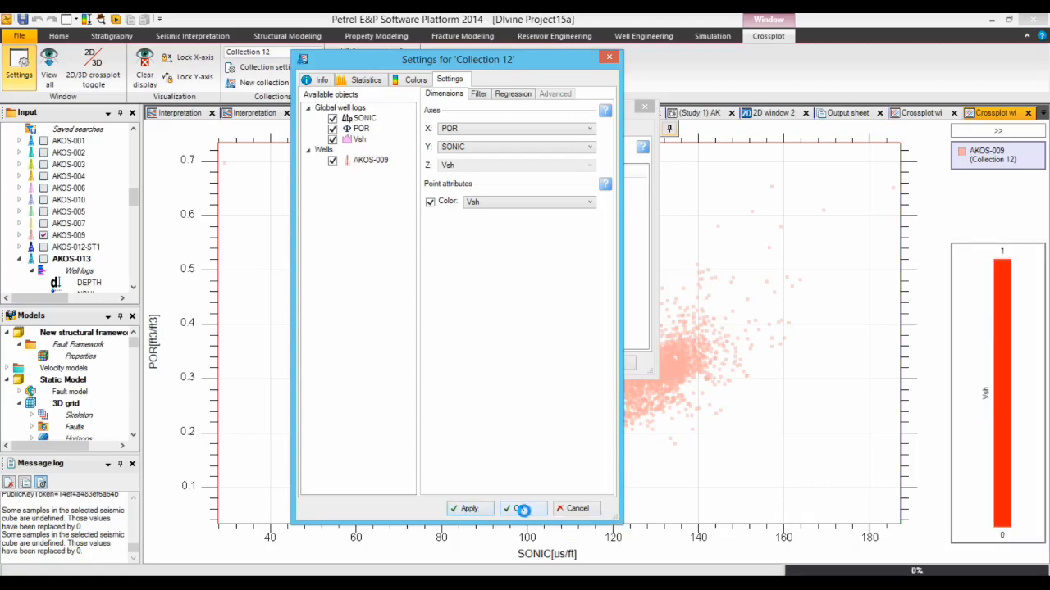
{"action": "left_click", "coordinate": [518, 508]}
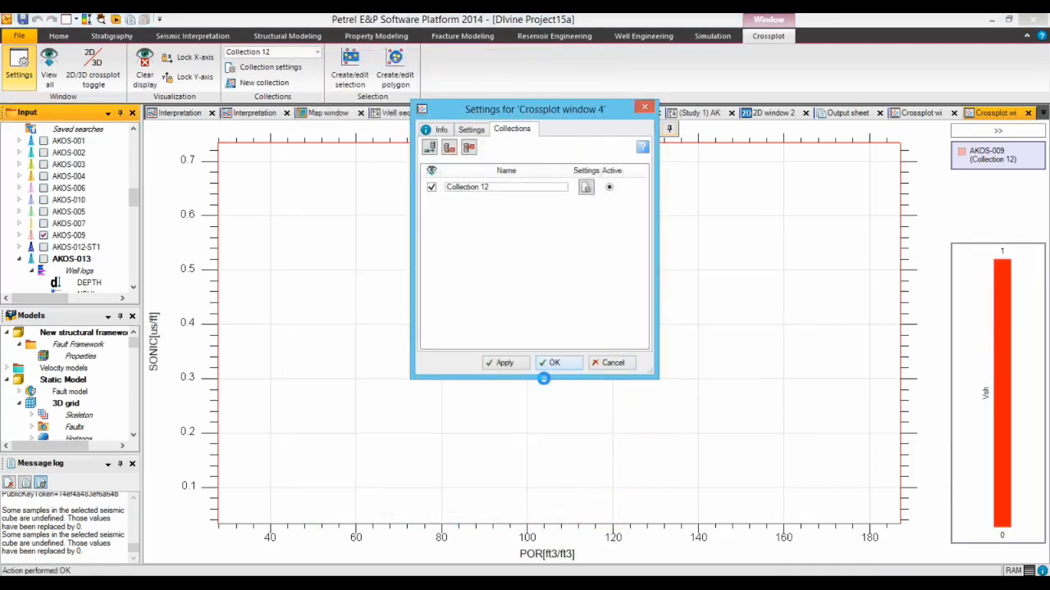
{"action": "left_click", "coordinate": [554, 363]}
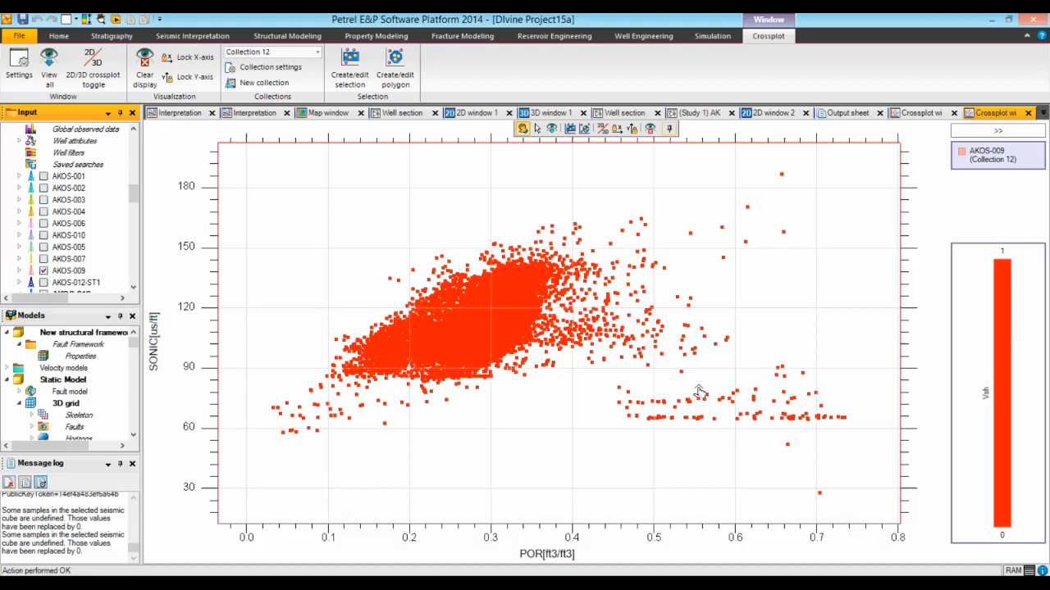
{"action": "mouse_move", "coordinate": [1004, 496]}
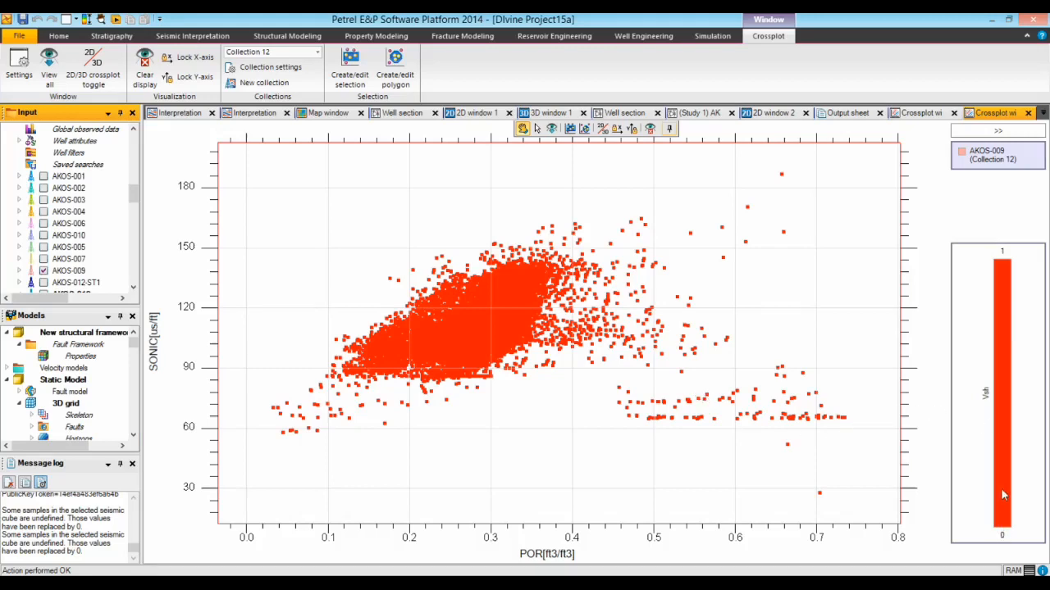
{"action": "mouse_move", "coordinate": [990, 489]}
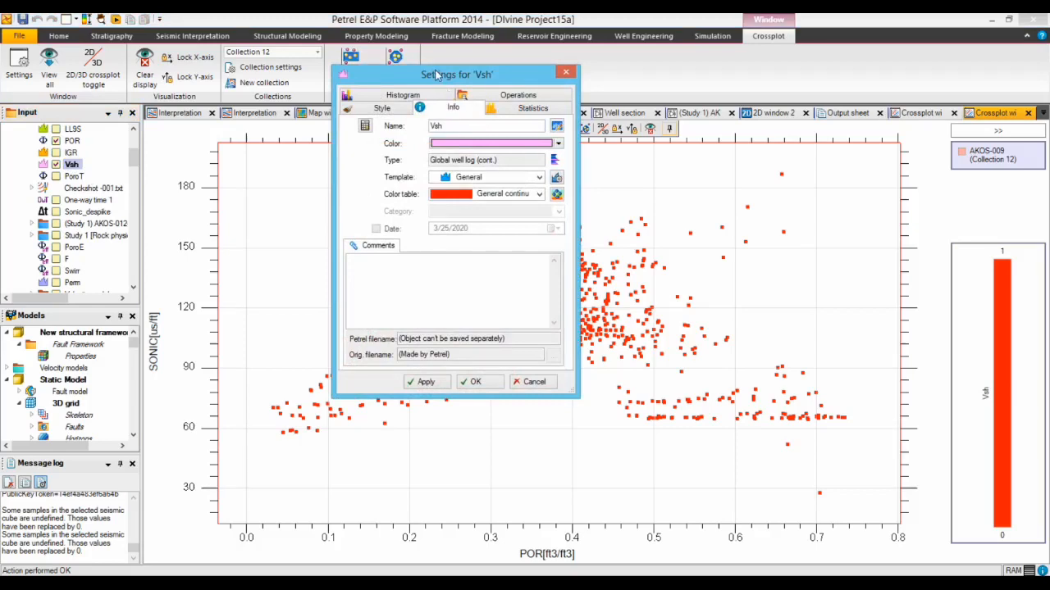
- In the Vsh colour table, set the low-end stops to red and yellow
{"action": "left_click_drag", "start_coordinate": [456, 74], "coordinate": [472, 82]}
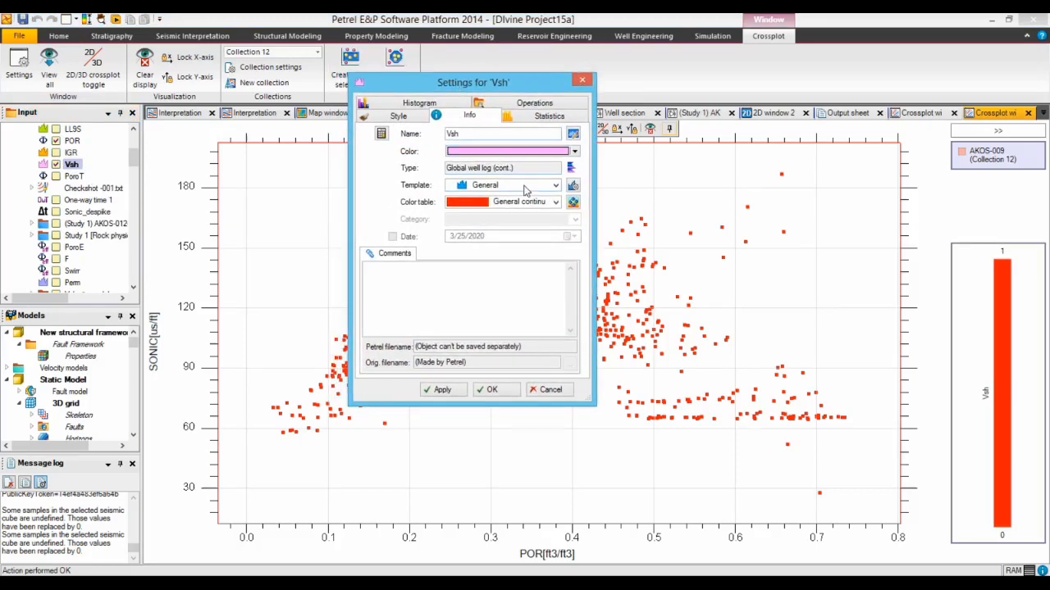
{"action": "left_click", "coordinate": [574, 202]}
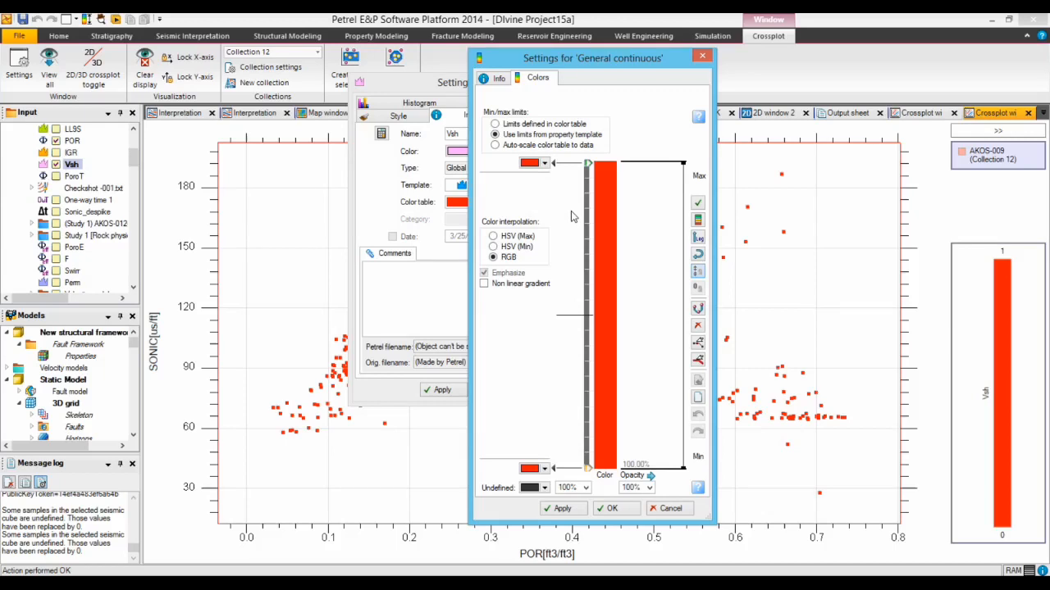
{"action": "mouse_move", "coordinate": [489, 148]}
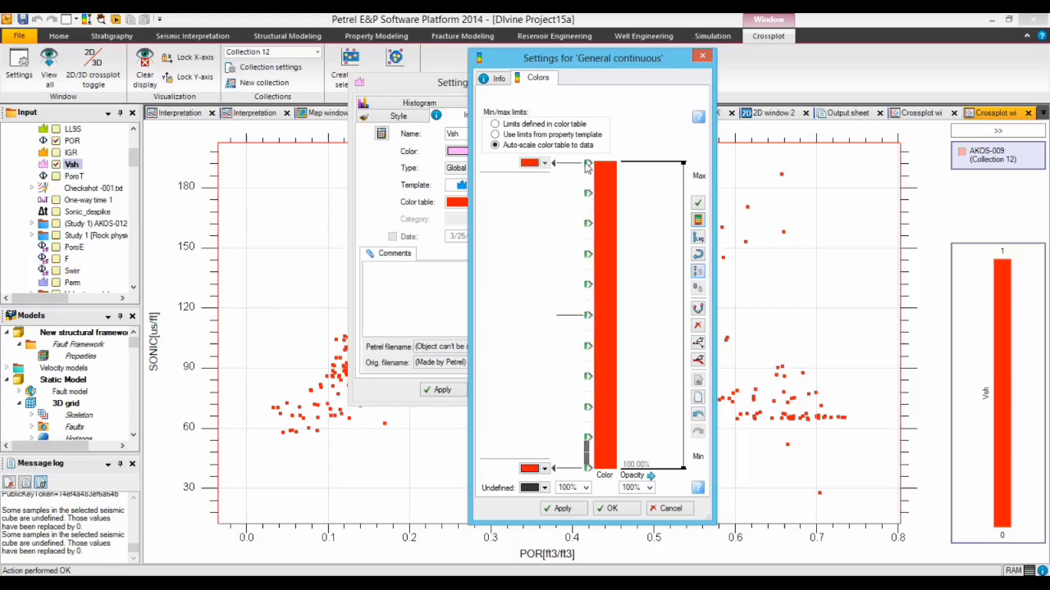
{"action": "mouse_move", "coordinate": [984, 402]}
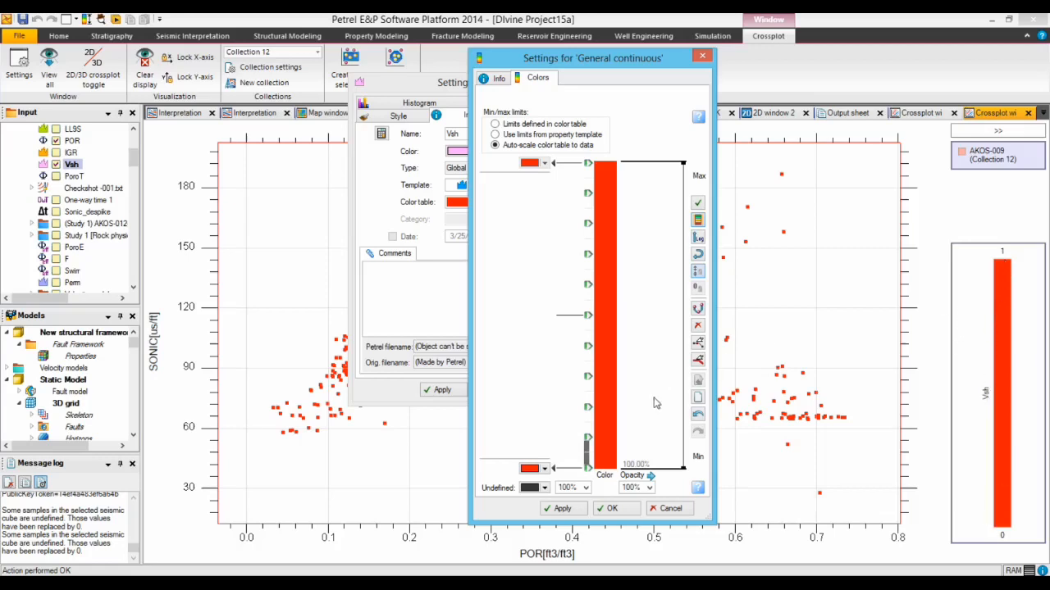
{"action": "mouse_move", "coordinate": [587, 495]}
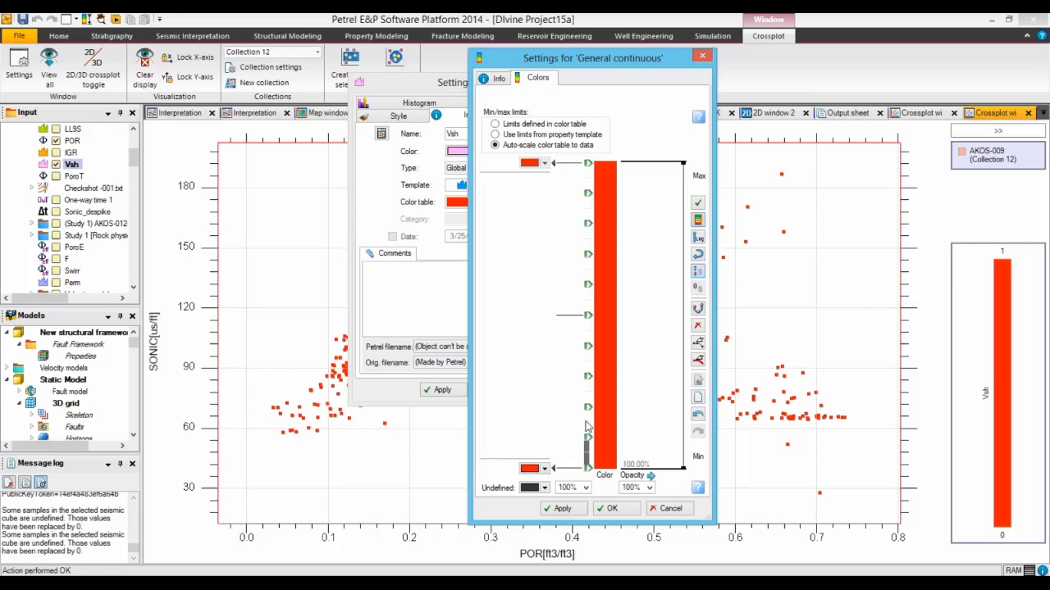
{"action": "mouse_move", "coordinate": [587, 285]}
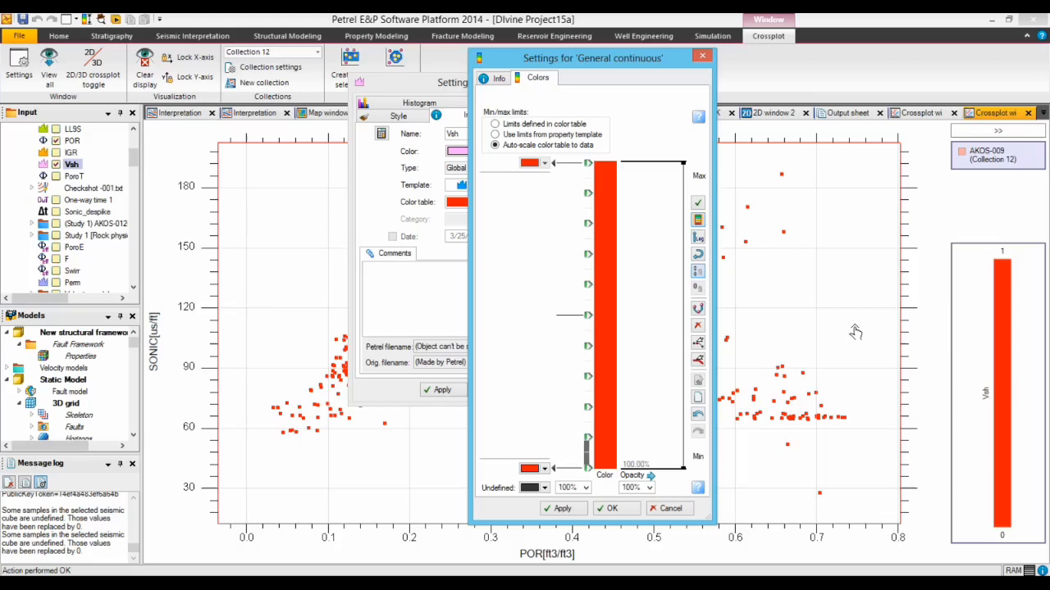
{"action": "mouse_move", "coordinate": [583, 478]}
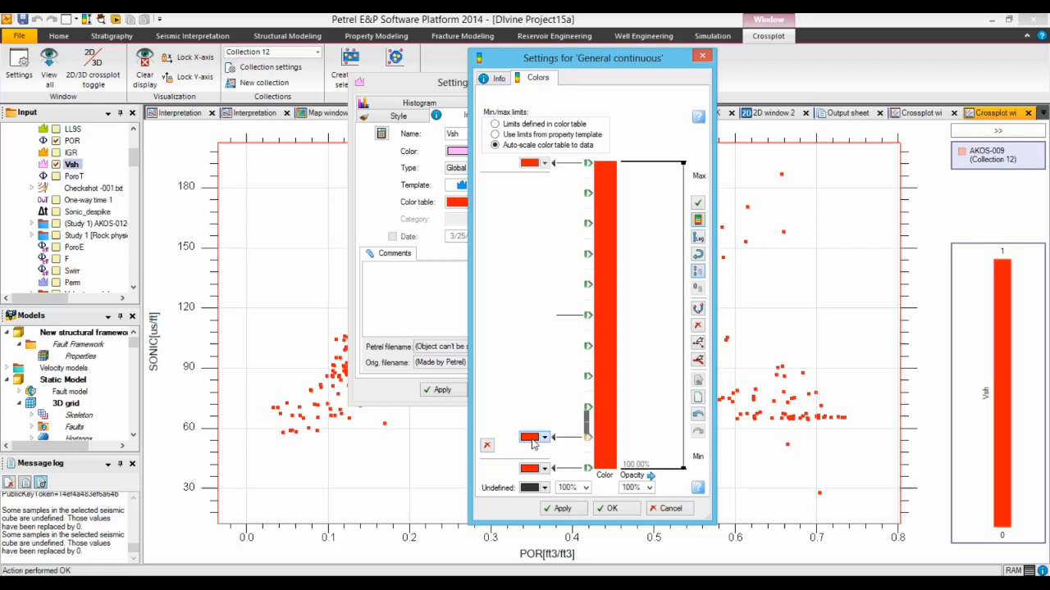
{"action": "left_click", "coordinate": [528, 436]}
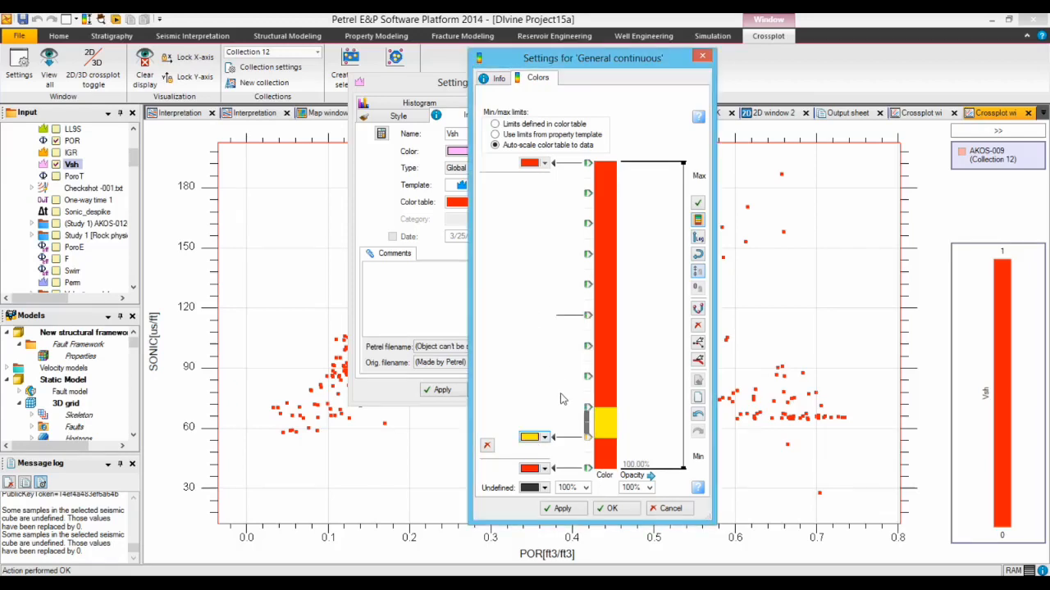
{"action": "mouse_move", "coordinate": [604, 414]}
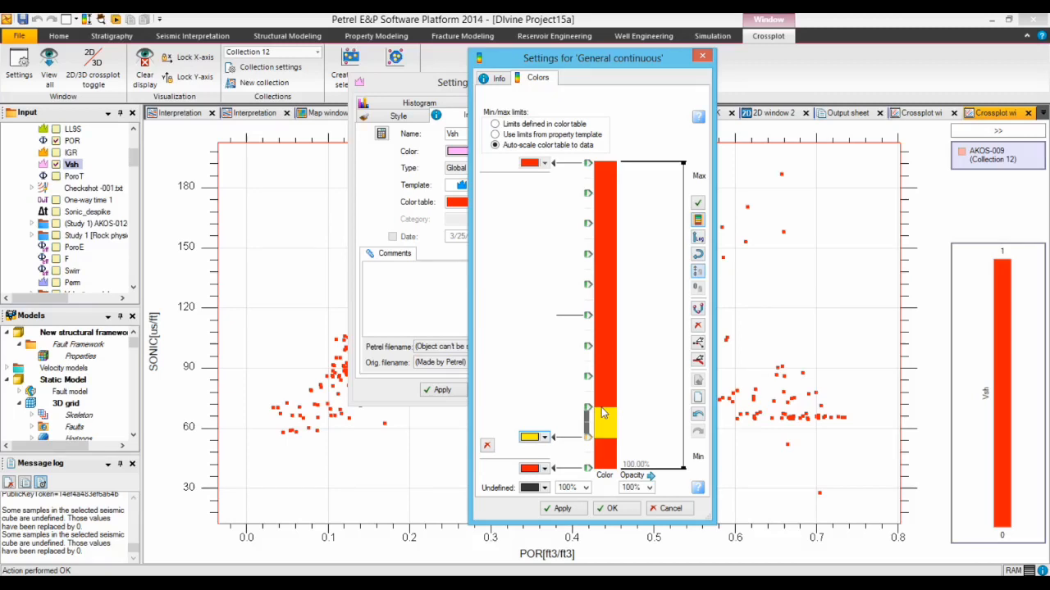
{"action": "mouse_move", "coordinate": [599, 395]}
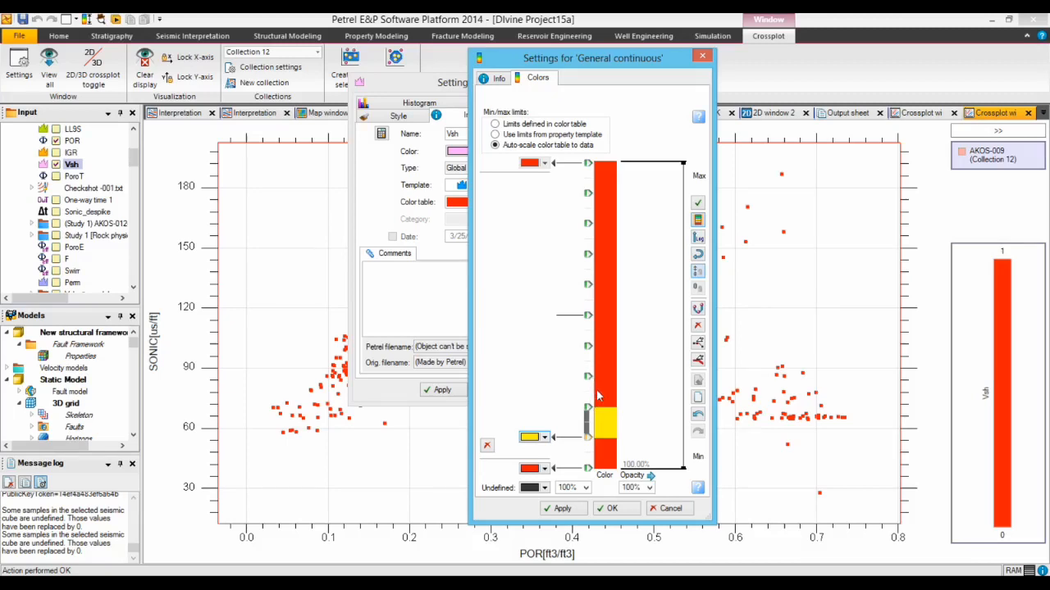
{"action": "mouse_move", "coordinate": [590, 379]}
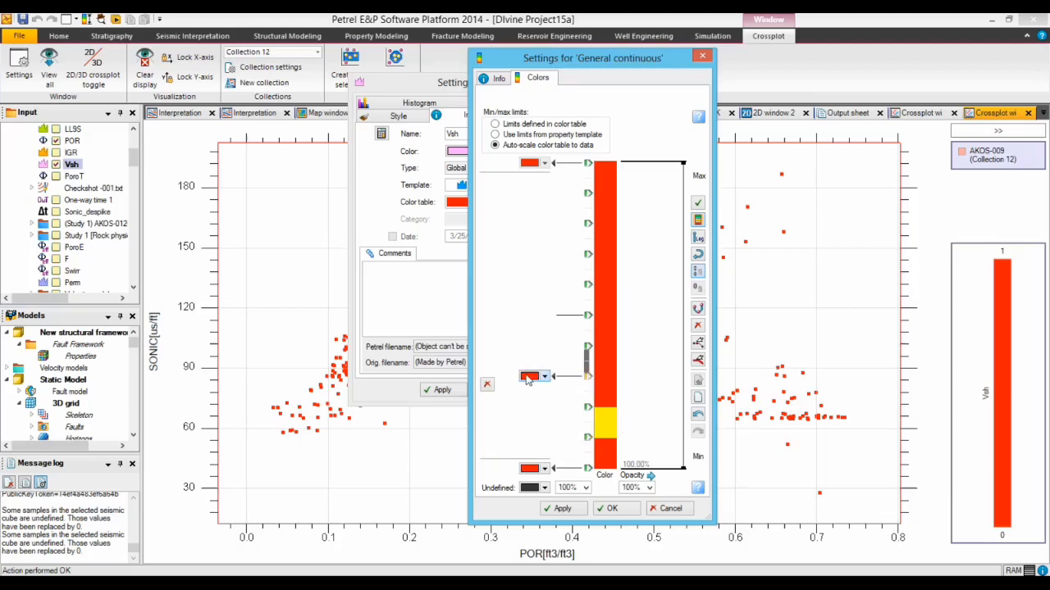
- Colour the upper stop of the Vsh scale green
{"action": "left_click", "coordinate": [545, 376]}
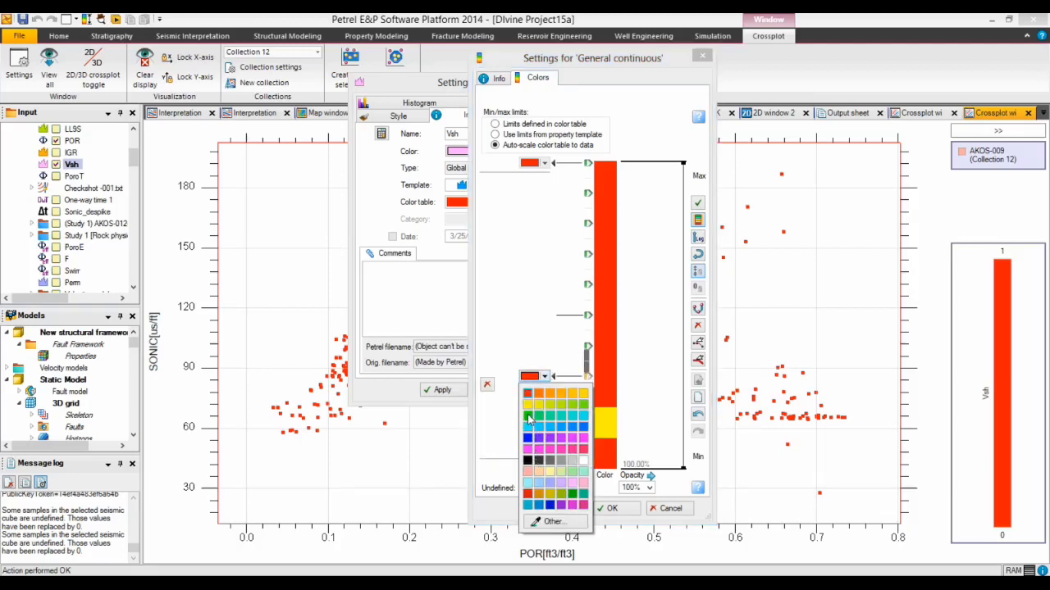
{"action": "left_click", "coordinate": [528, 418]}
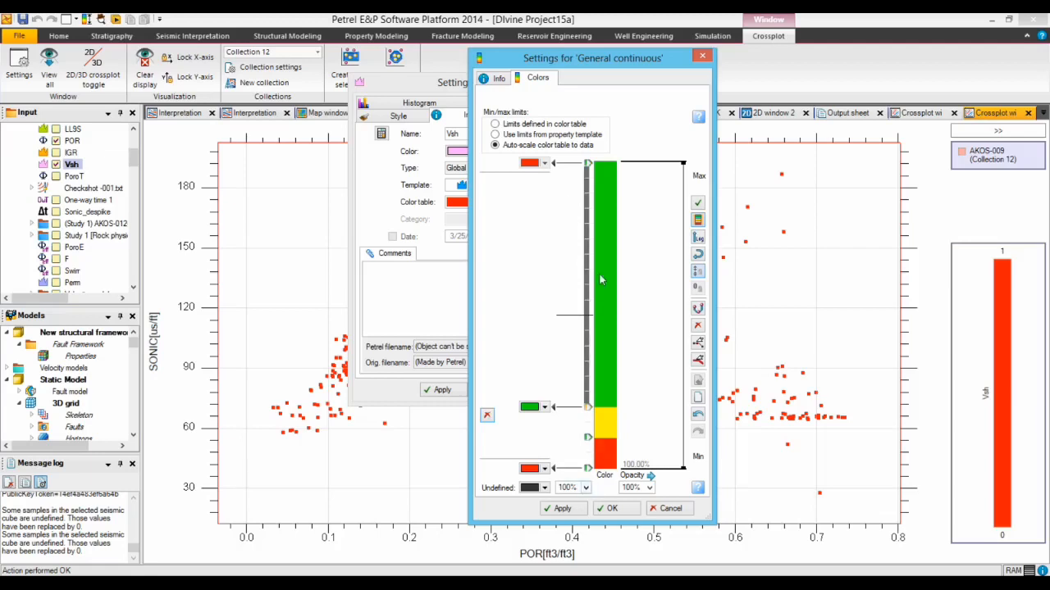
{"action": "mouse_move", "coordinate": [615, 474]}
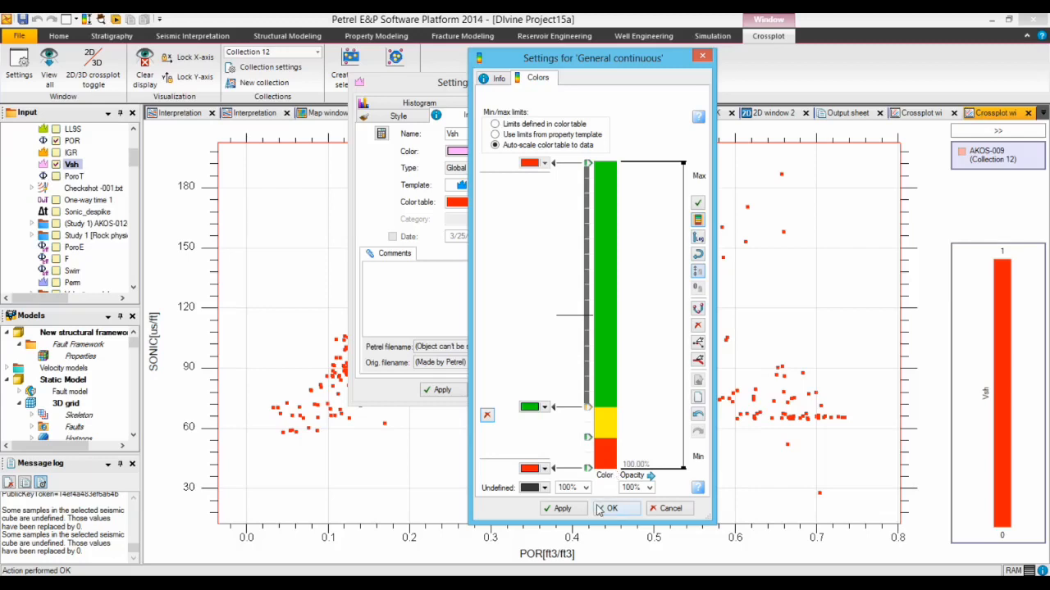
{"action": "mouse_move", "coordinate": [612, 509]}
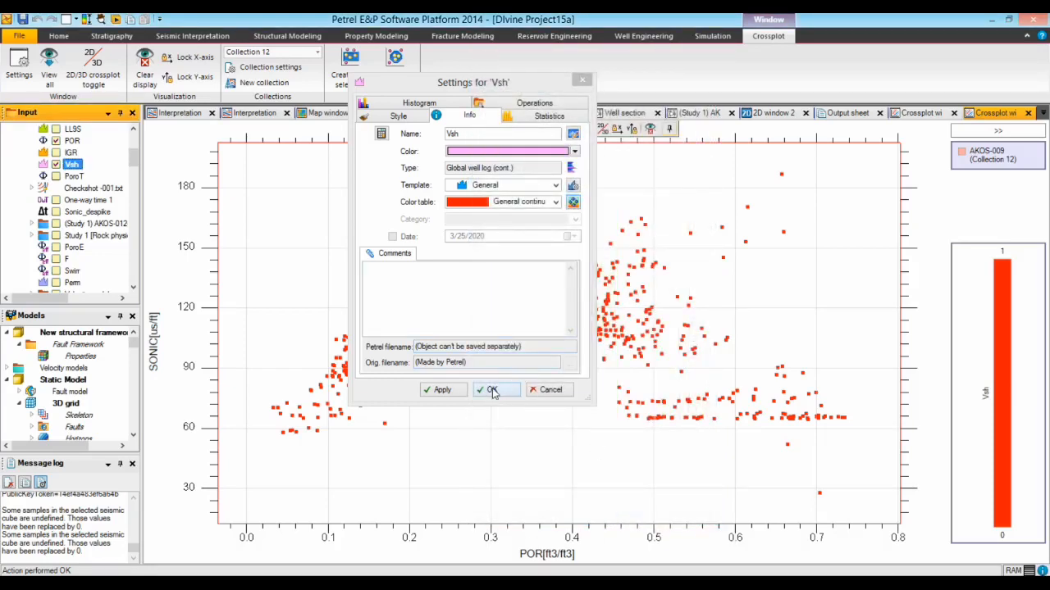
- Confirm the Vsh log settings and reach Collection 12's point attributes
{"action": "left_click", "coordinate": [492, 391]}
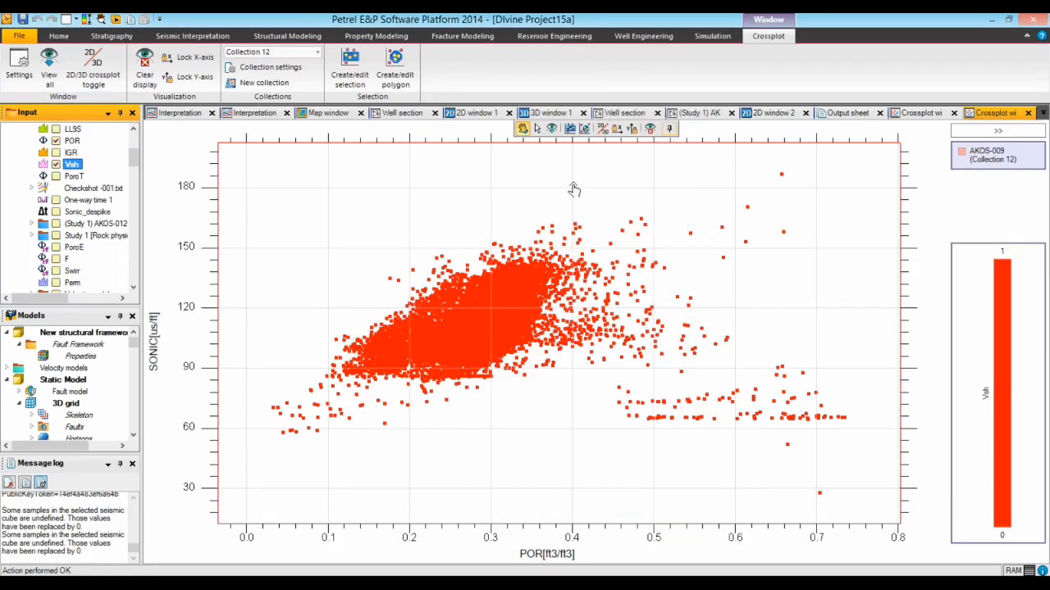
{"action": "mouse_move", "coordinate": [336, 151]}
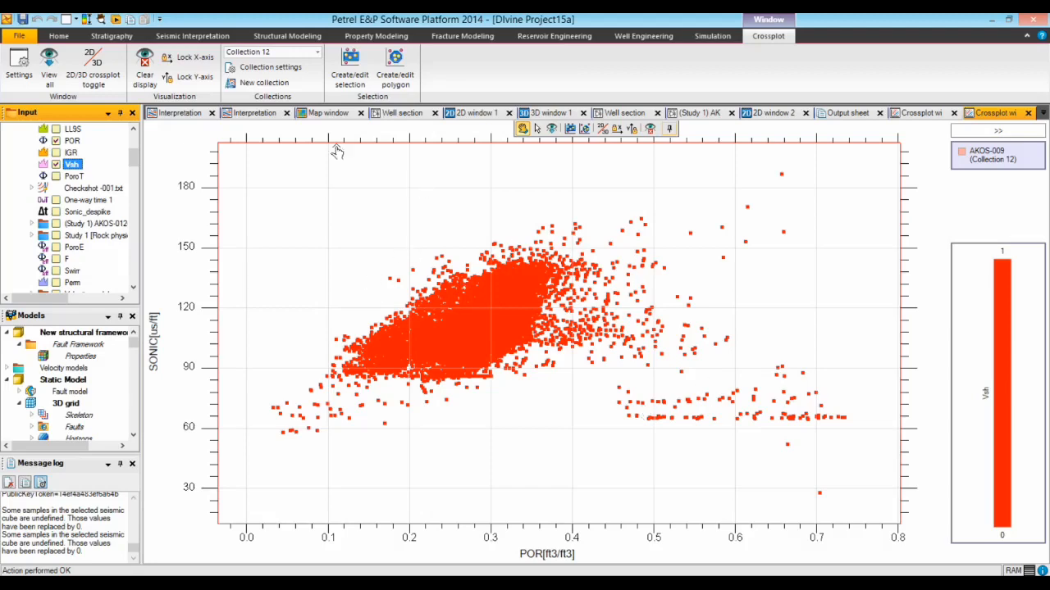
{"action": "left_click", "coordinate": [18, 62]}
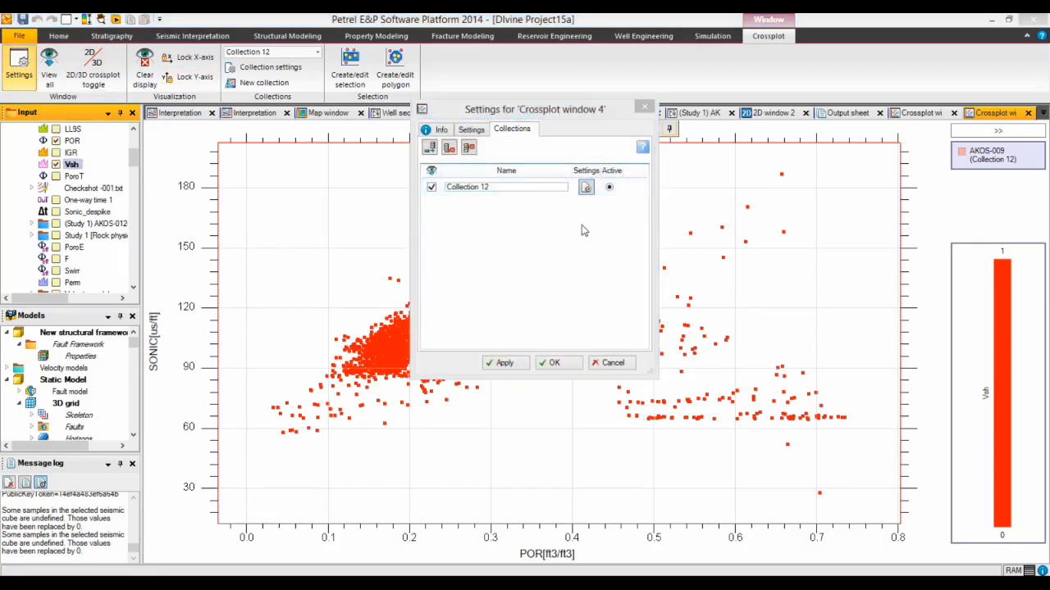
{"action": "left_click", "coordinate": [584, 187]}
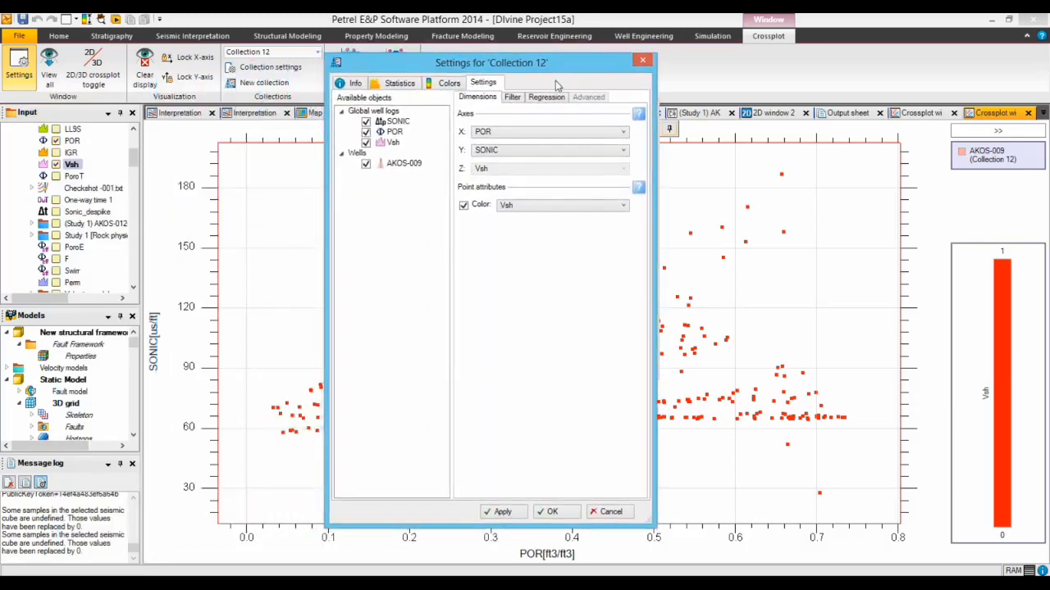
{"action": "left_click", "coordinate": [463, 205]}
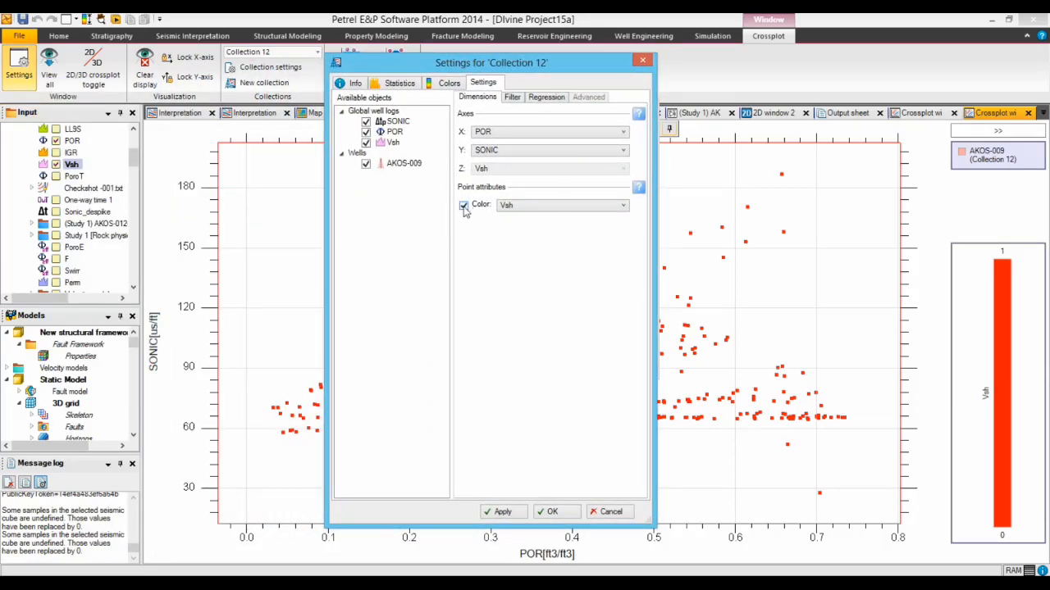
- Set the point colour attribute to Vsh (after trying SONIC) and apply it
{"action": "left_click", "coordinate": [561, 205]}
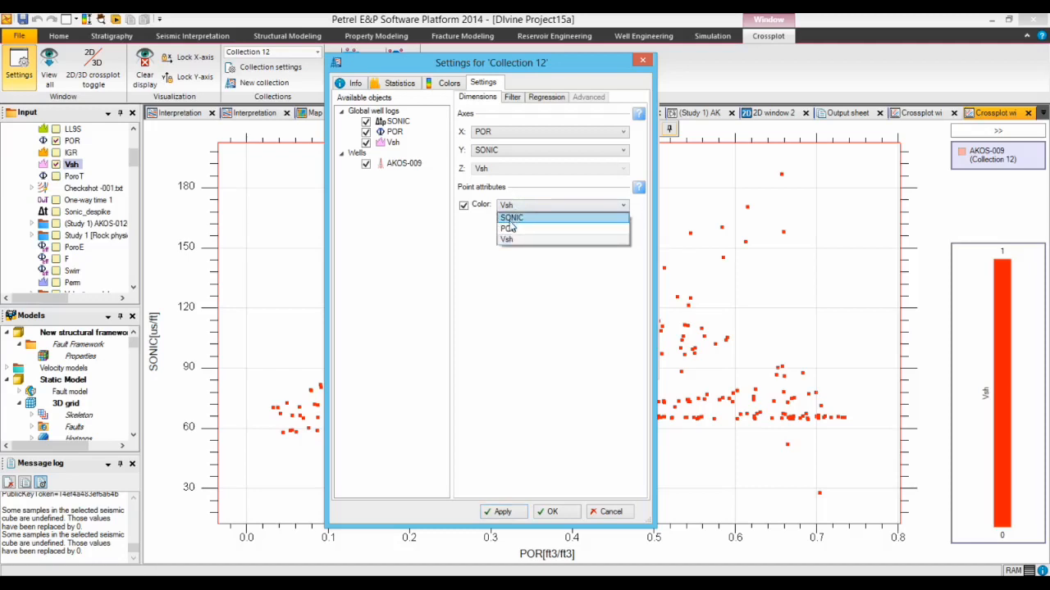
{"action": "left_click", "coordinate": [512, 217]}
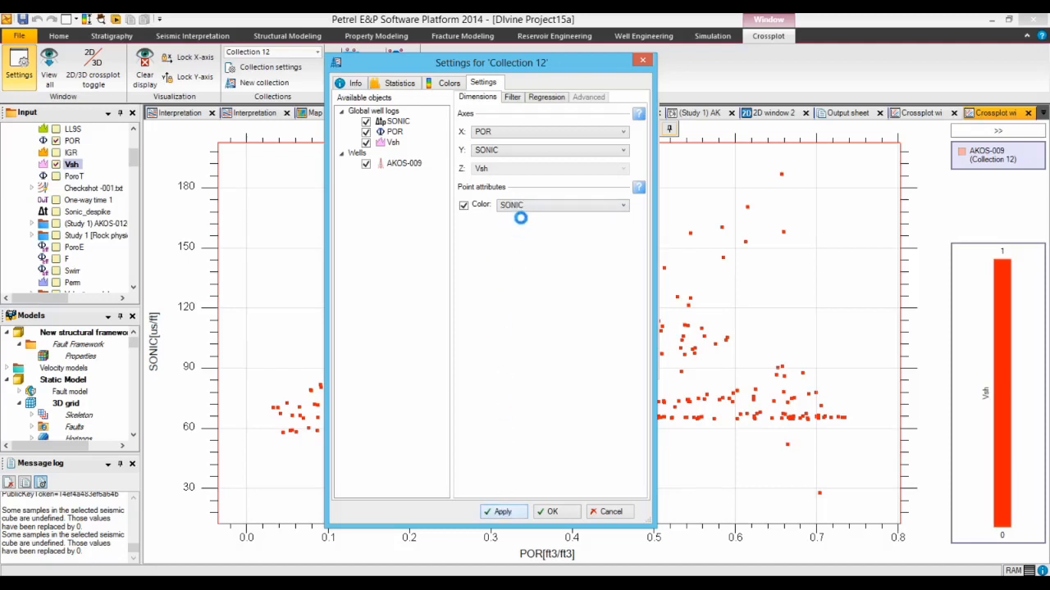
{"action": "left_click", "coordinate": [502, 512]}
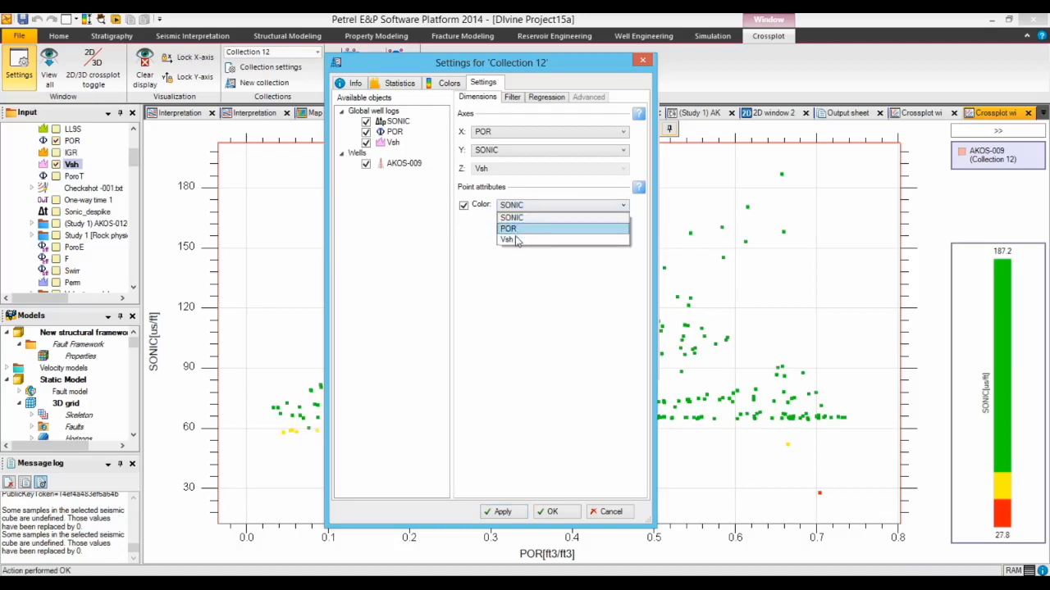
{"action": "left_click", "coordinate": [509, 239]}
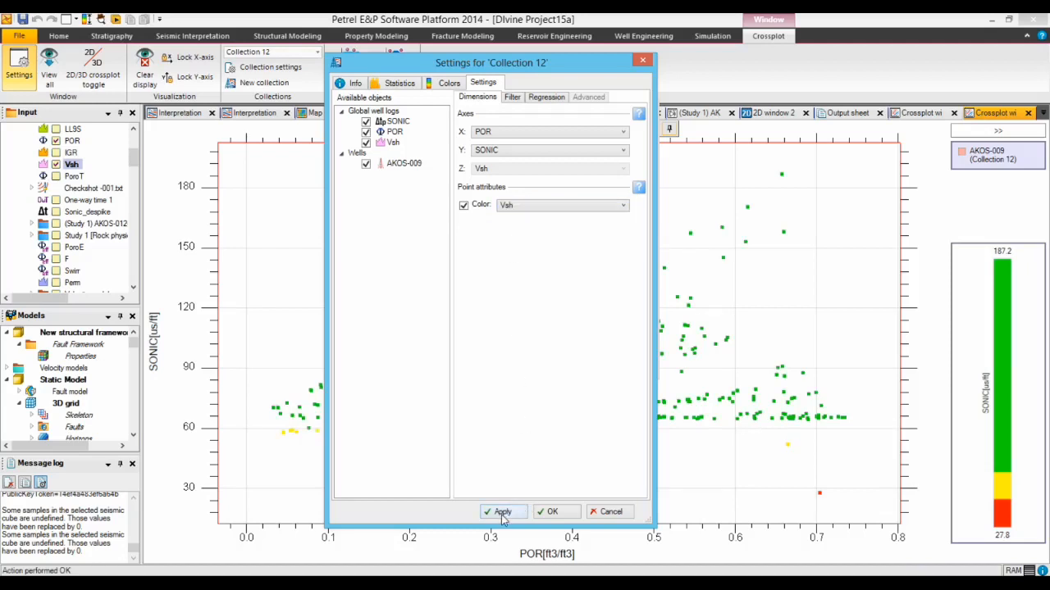
{"action": "mouse_move", "coordinate": [502, 512]}
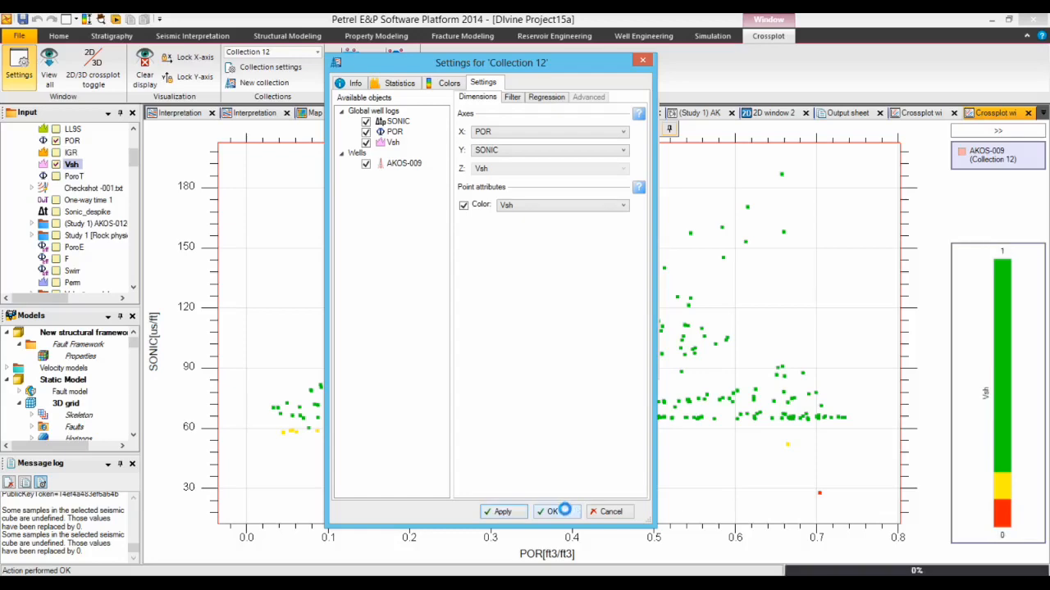
{"action": "left_click", "coordinate": [502, 511]}
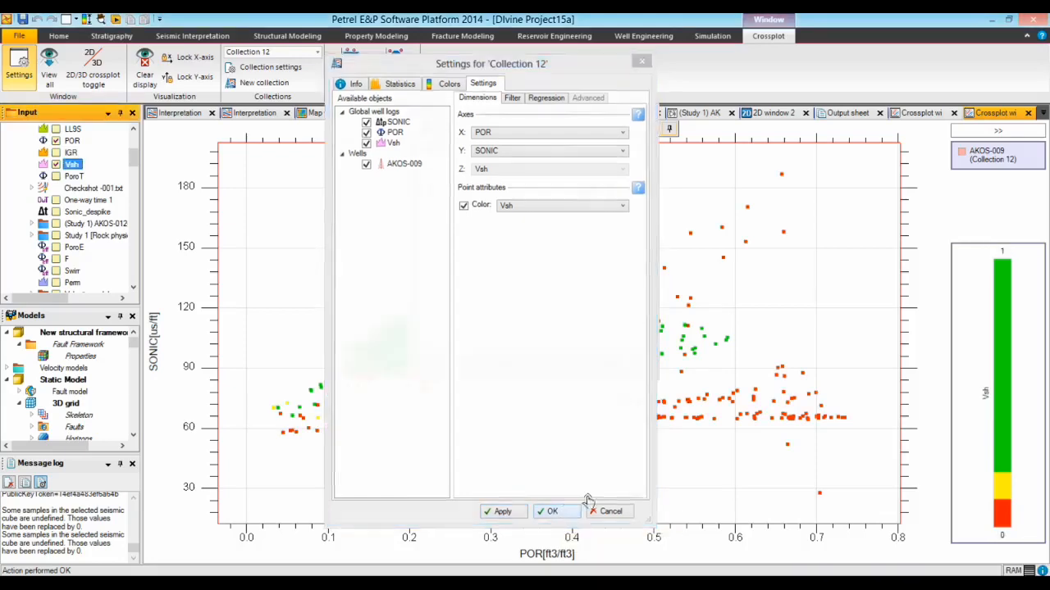
- Confirm Collection 12 settings to show the full green/yellow/red POR vs SONIC crossplot
{"action": "left_click", "coordinate": [551, 512]}
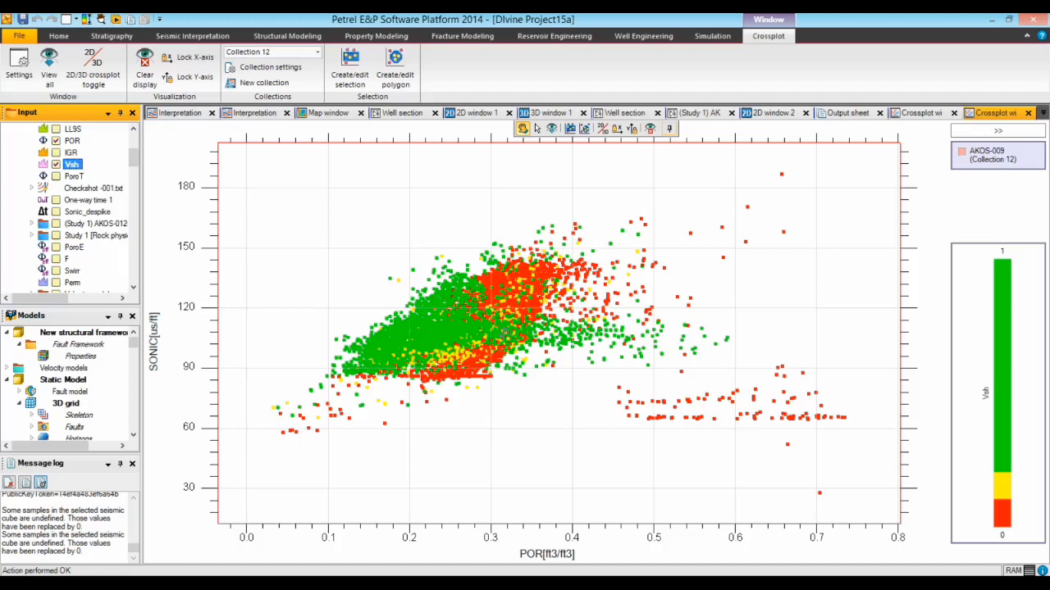
{"action": "mouse_move", "coordinate": [603, 292]}
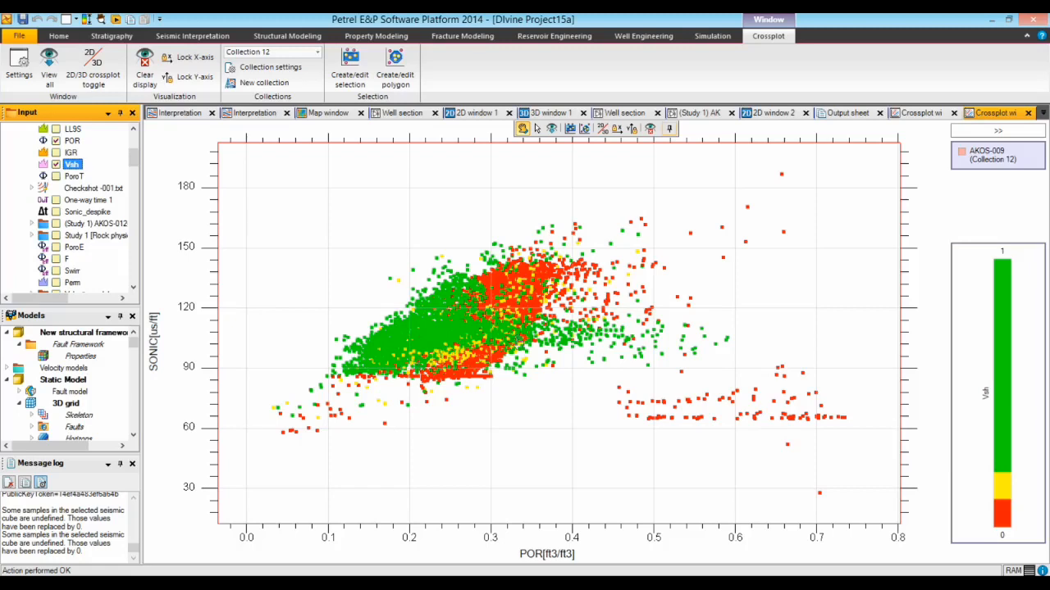
{"action": "mouse_move", "coordinate": [702, 292]}
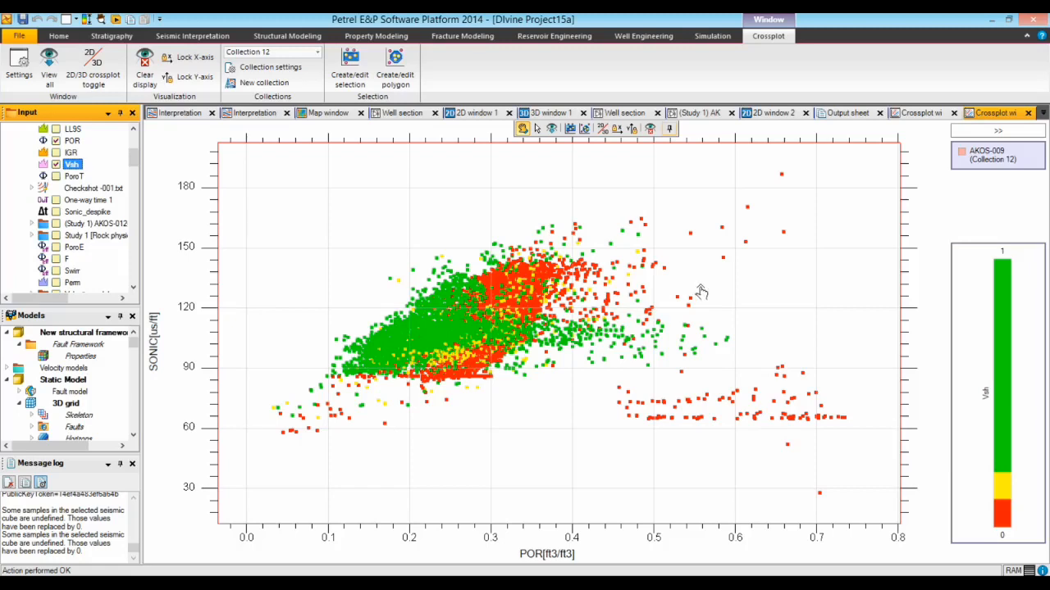